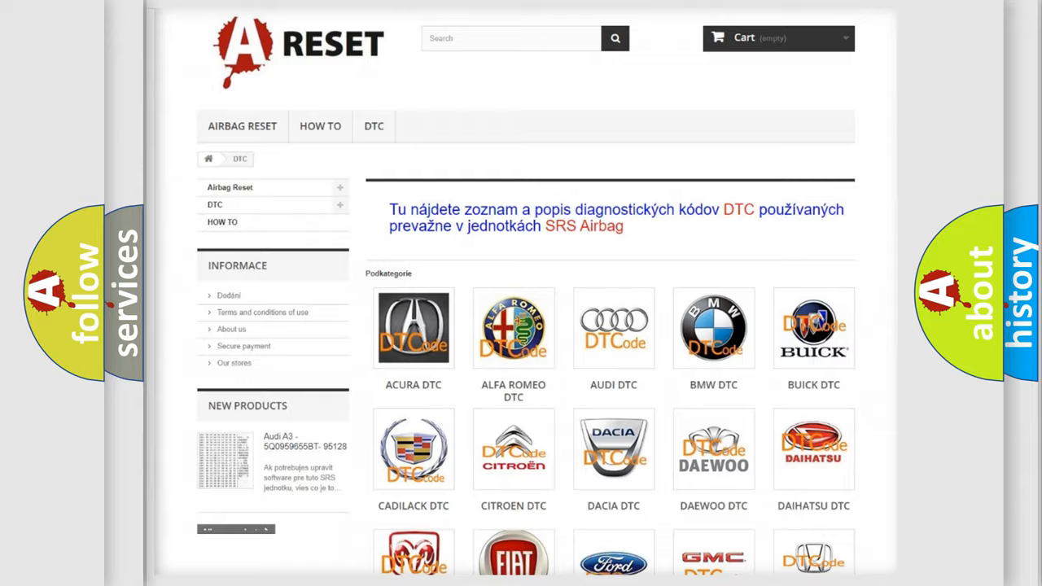
# Show the Jeep diagnostic trouble code list from the DTC brand grid.
pyautogui.scroll(-3)
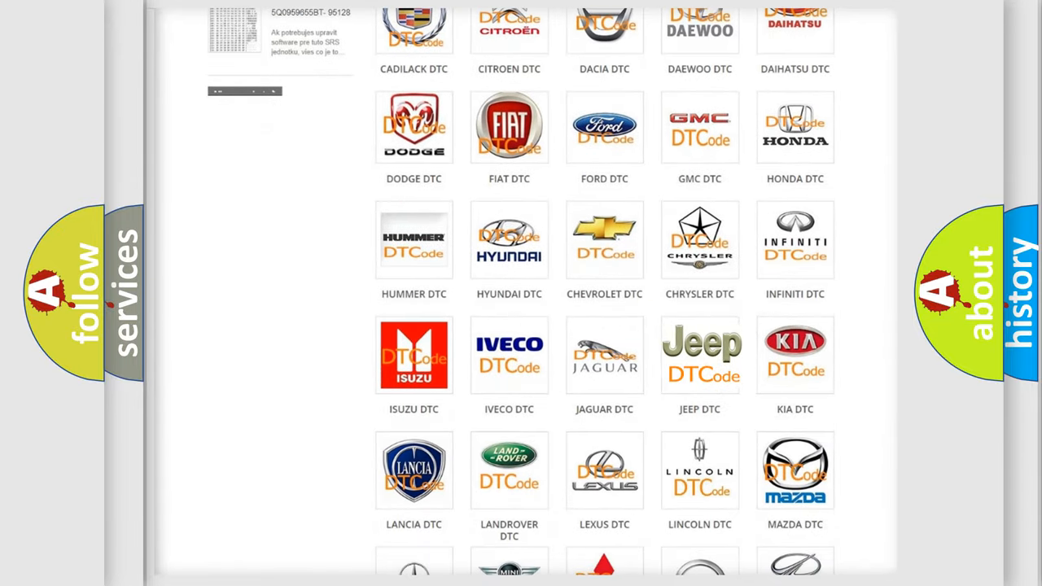
pyautogui.click(700, 355)
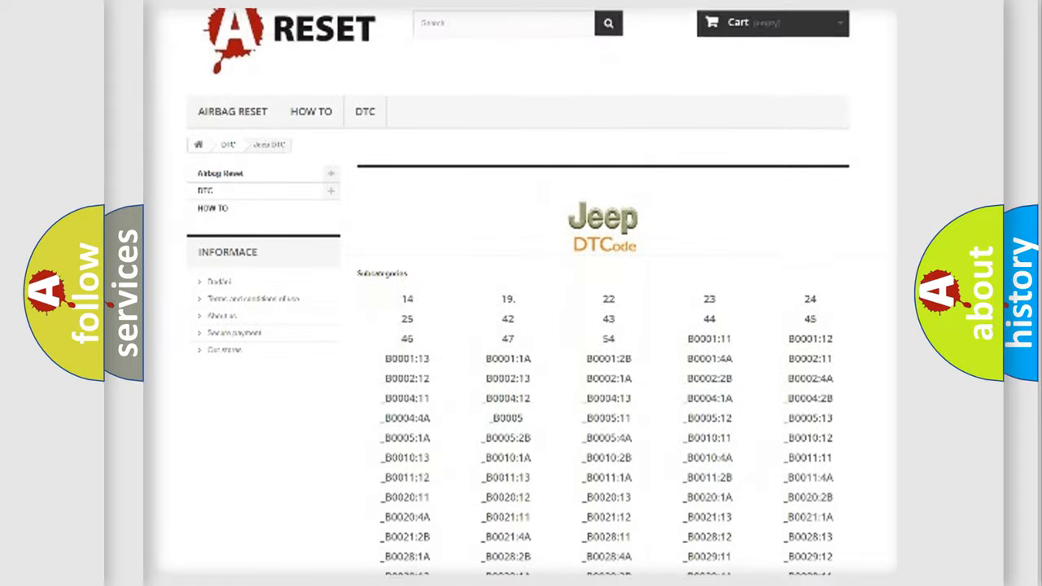
pyautogui.scroll(-3)
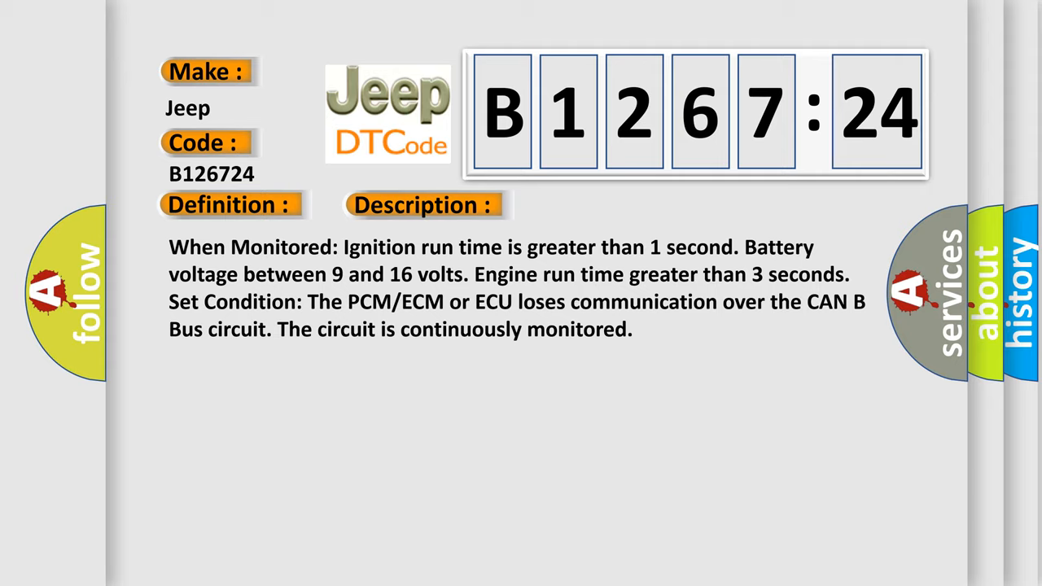
# Reveal the cause of B126724: CAN B bus open or short to PCM, signal stuck high.
pyautogui.click(599, 205)
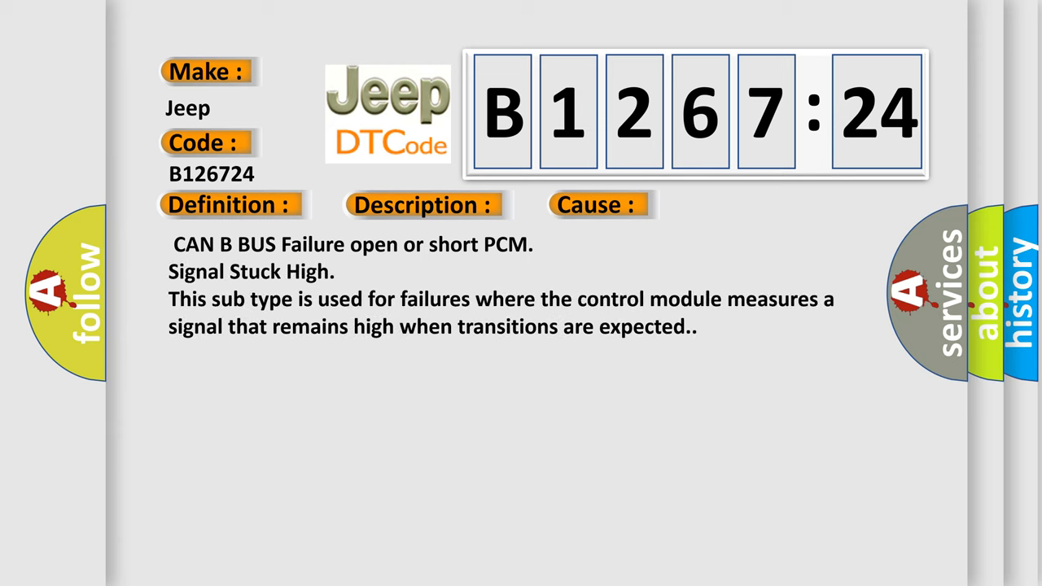